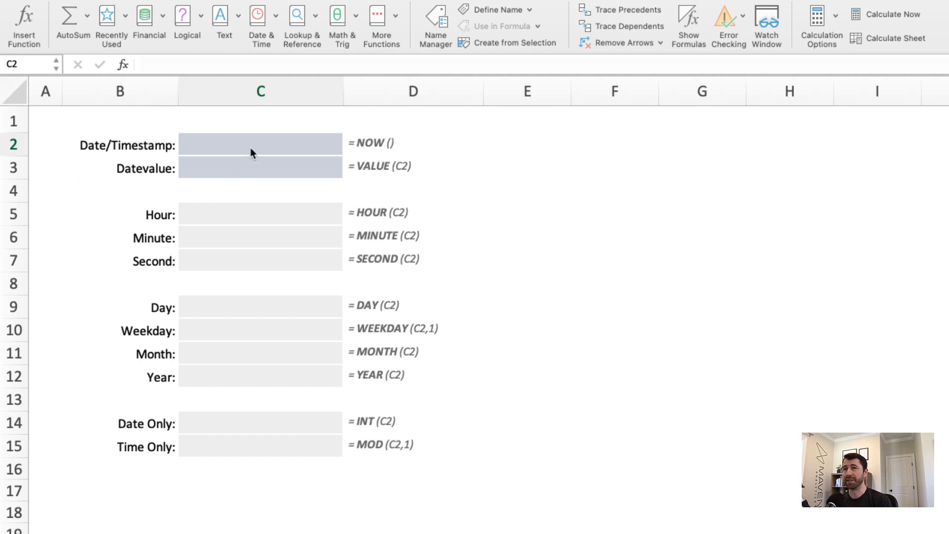
Enter the date March 11, 2022 as the timestamp in C2, shown as 3/11/22 12:00 AM.
click(260, 144)
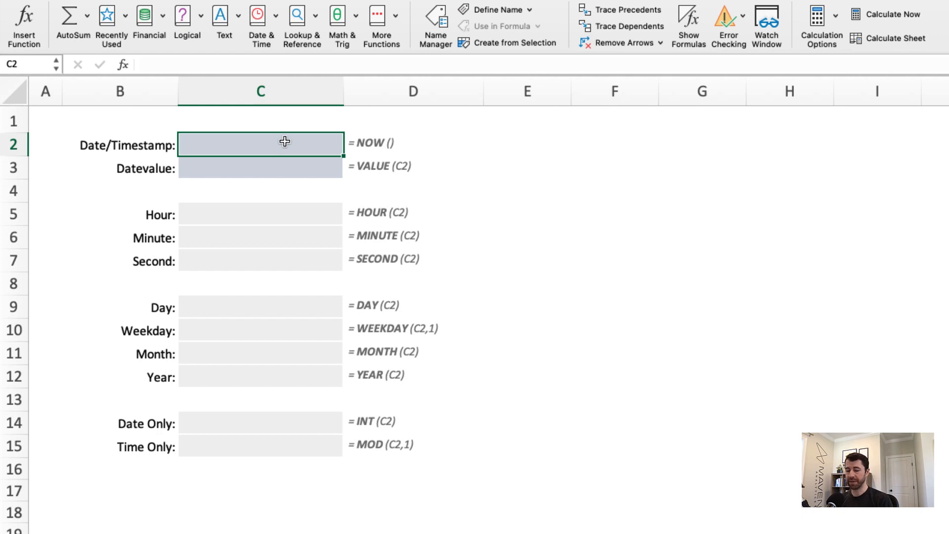
text(March 11)
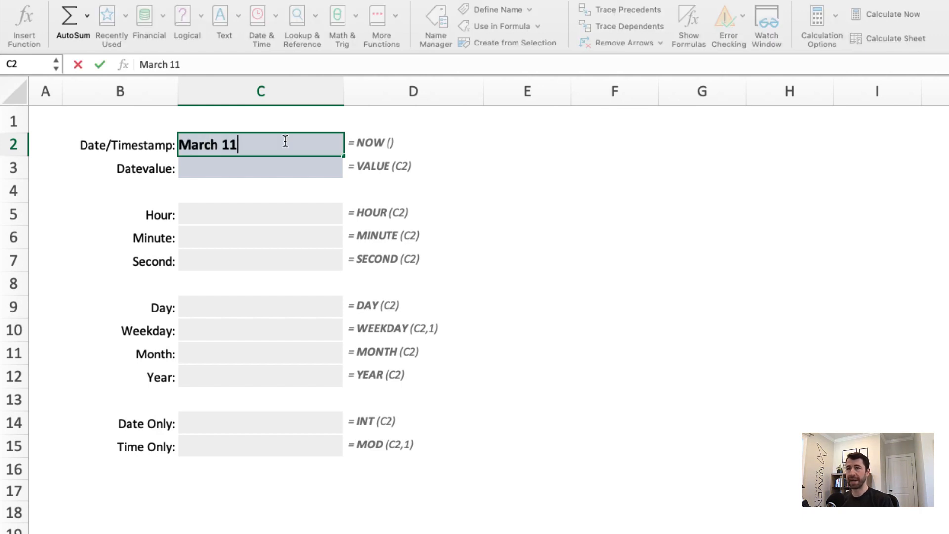
text(, 2022)
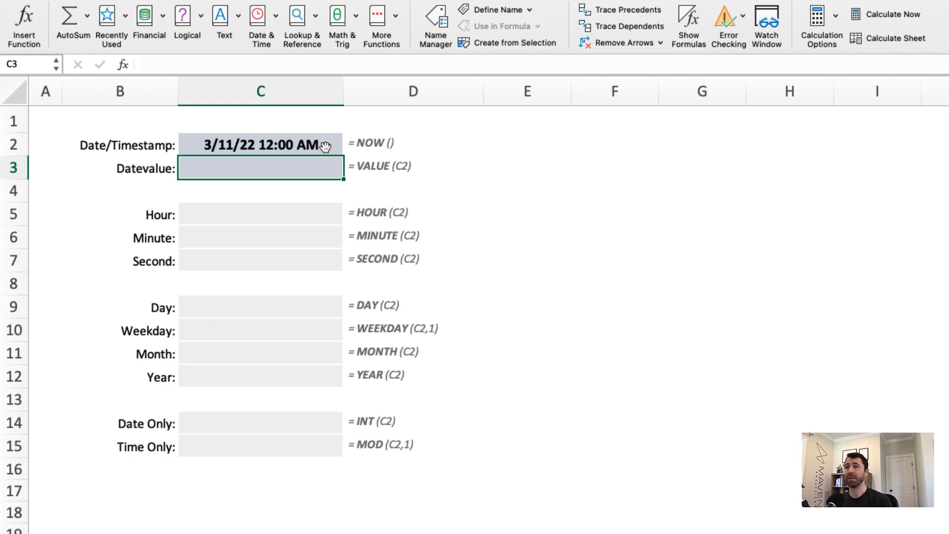
mouse_move(324, 165)
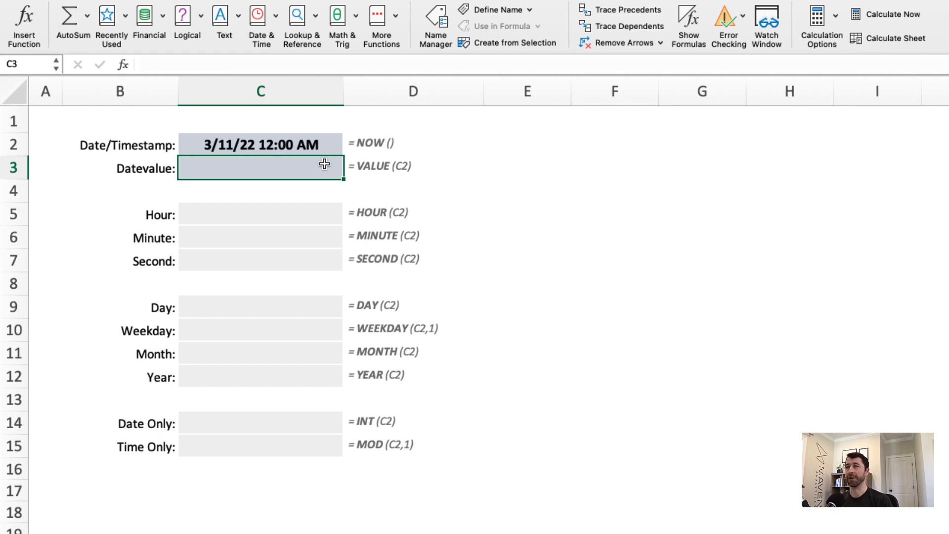
click(259, 144)
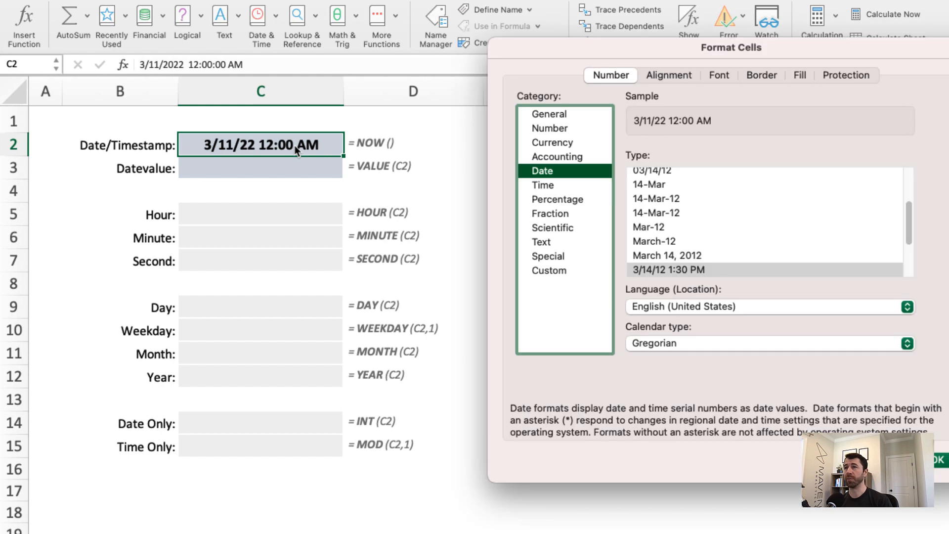
click(550, 114)
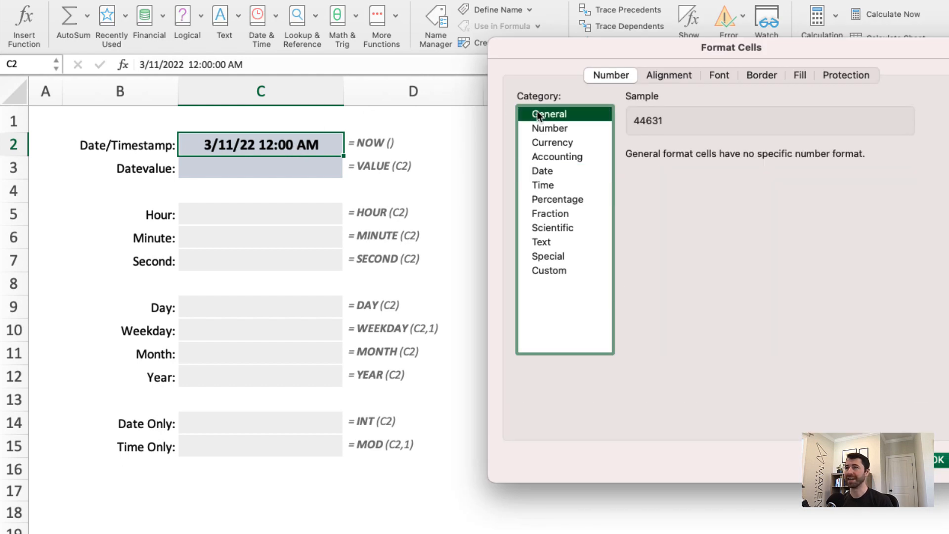
mouse_move(637, 142)
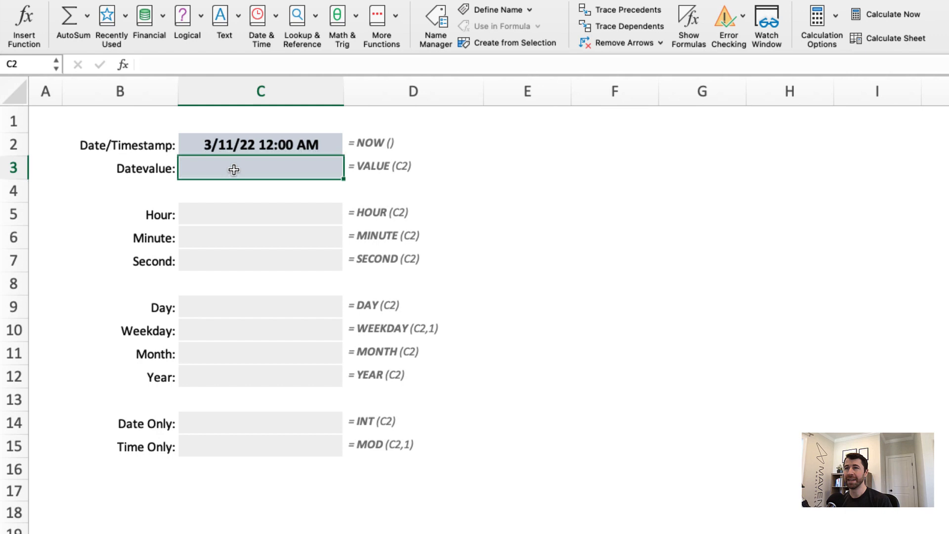
Enter =VALUE(C2) in the Datevalue cell C3, returning serial number 44631.
text(=VALUE(C2)
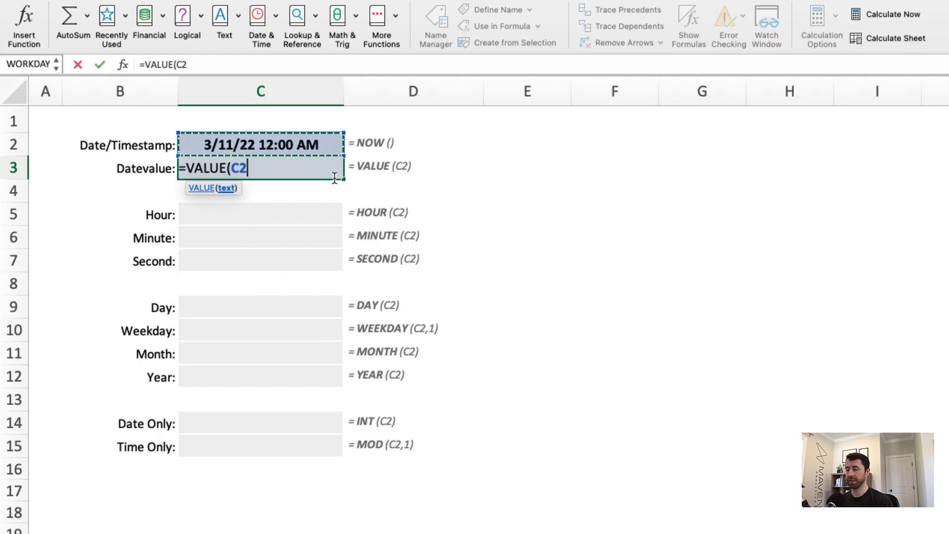
key(Enter)
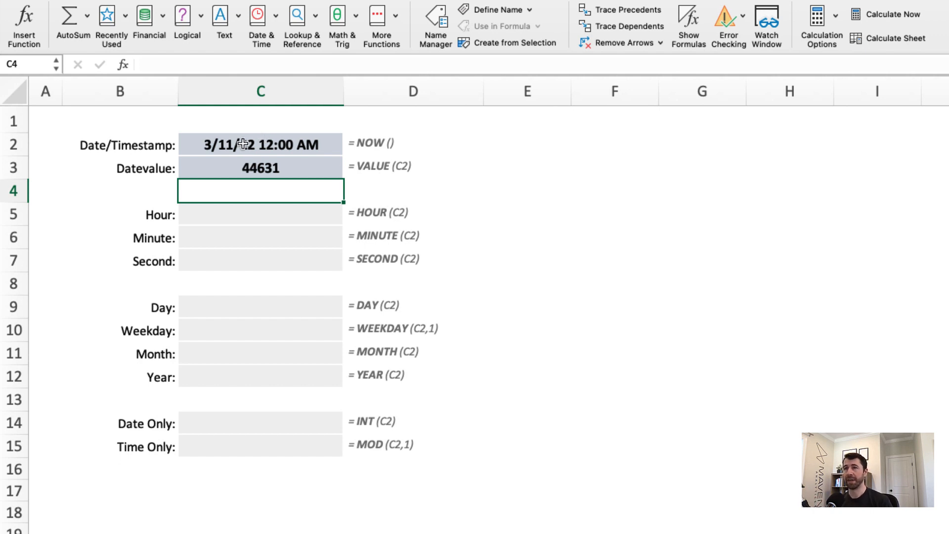
click(260, 144)
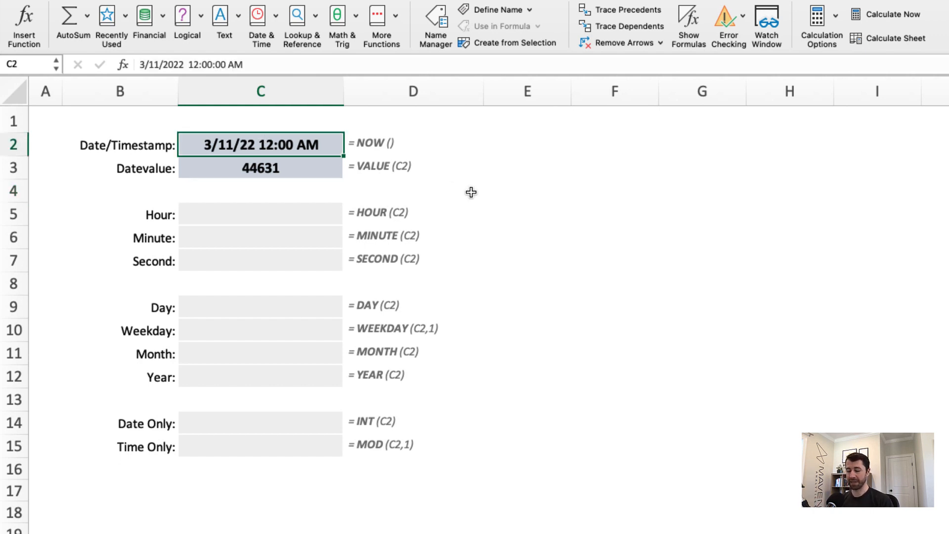
Retype C2 as the text March 11 2022, making the Datevalue formula return #VALUE!
text(March 11)
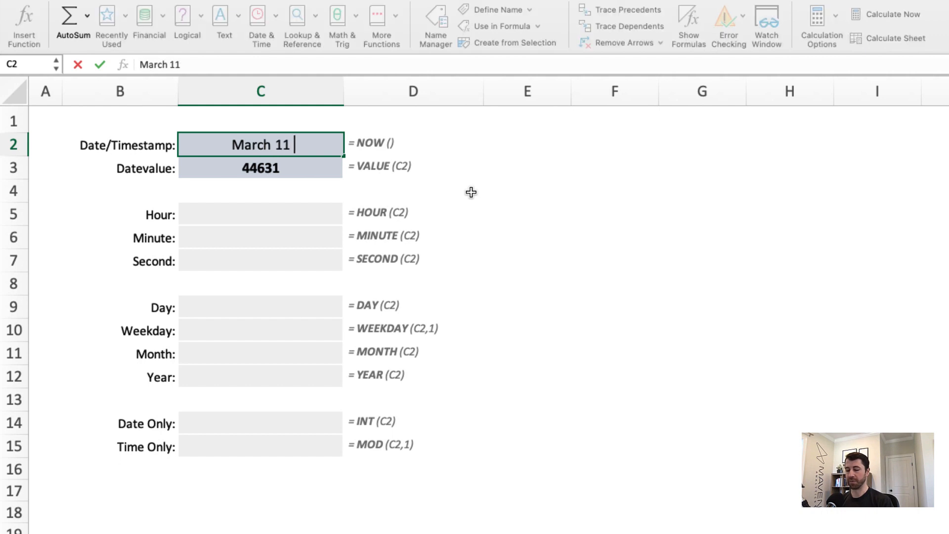
text(2022)
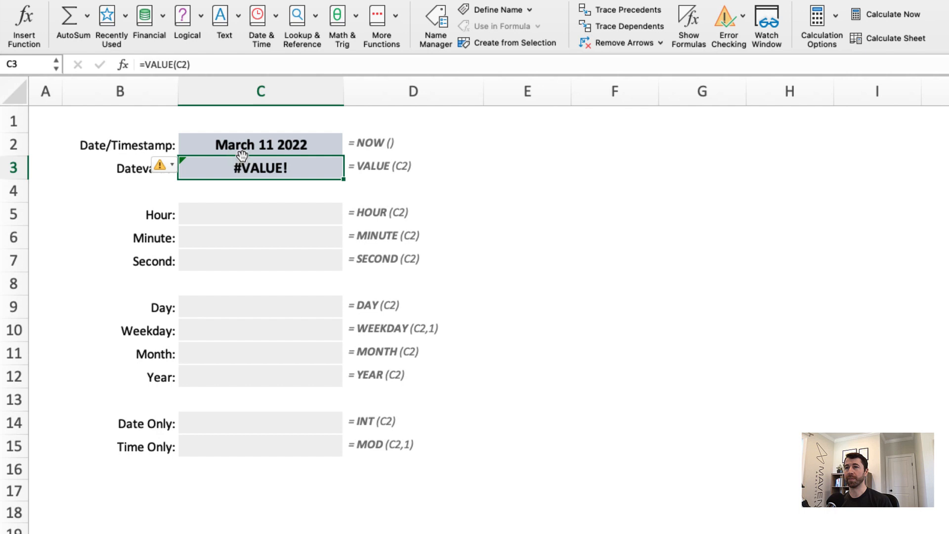
mouse_move(378, 176)
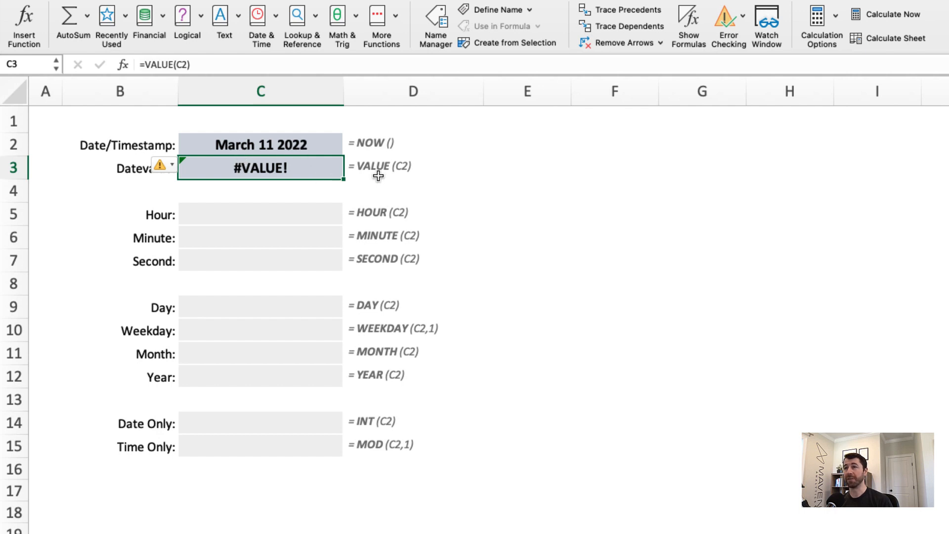
mouse_move(248, 168)
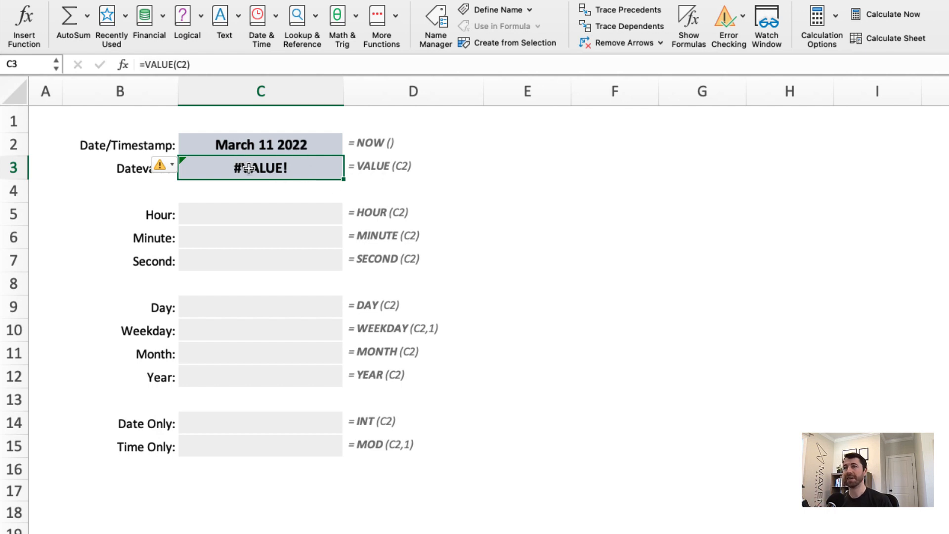
click(259, 144)
text(=)
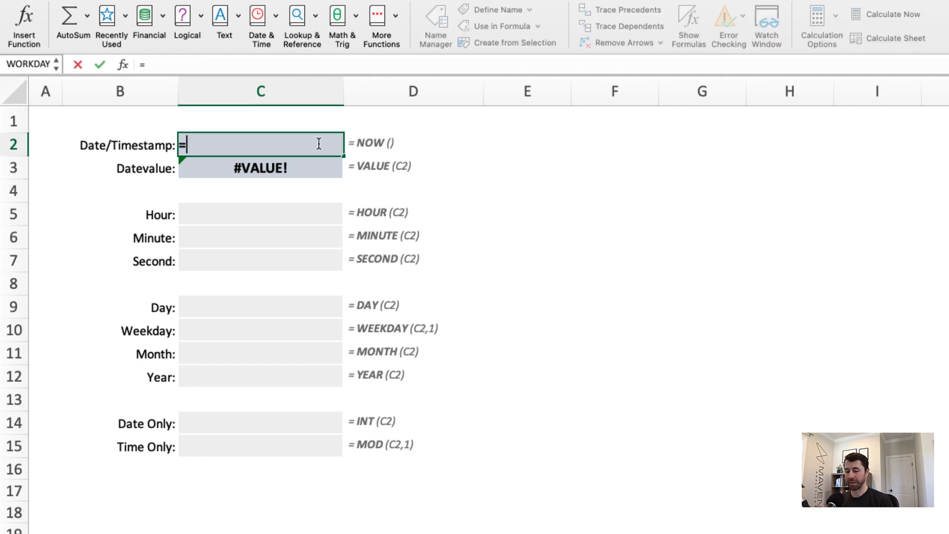
Enter =TODAY() in C2, then replace it with =NOW() so Datevalue reads 44631.574.
text(TODAY())
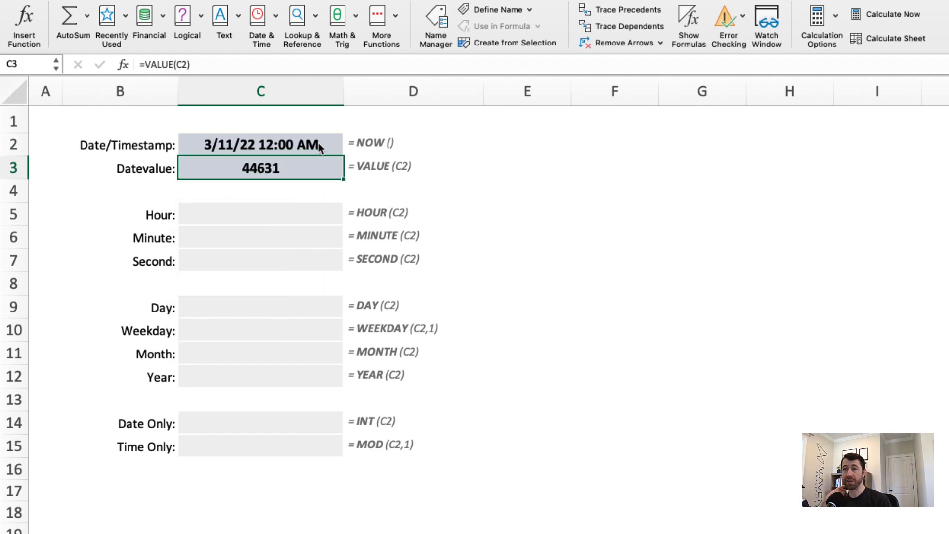
click(260, 145)
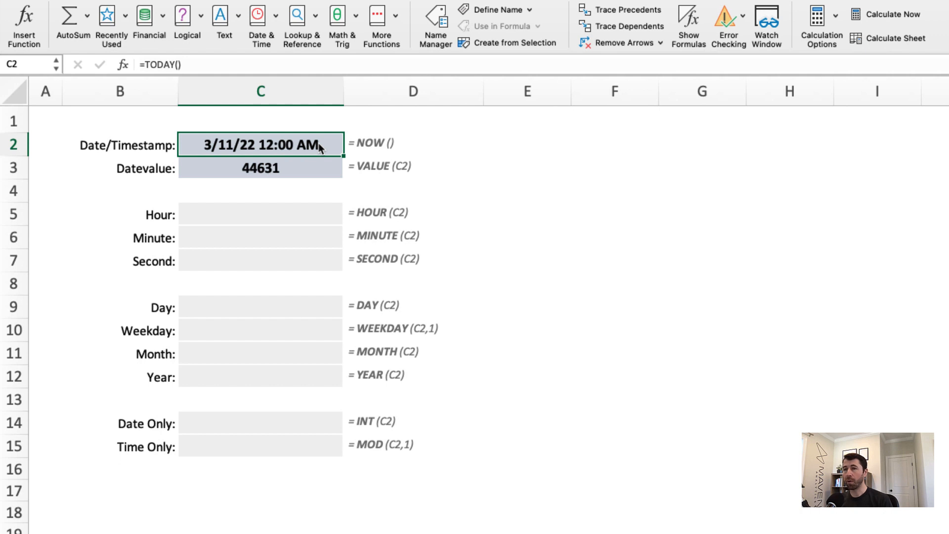
text(=)
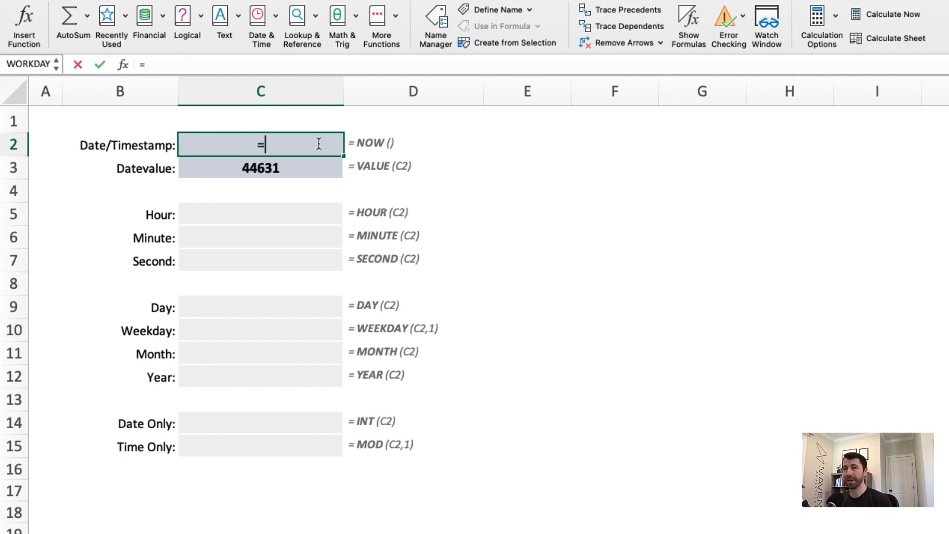
text(NOW())
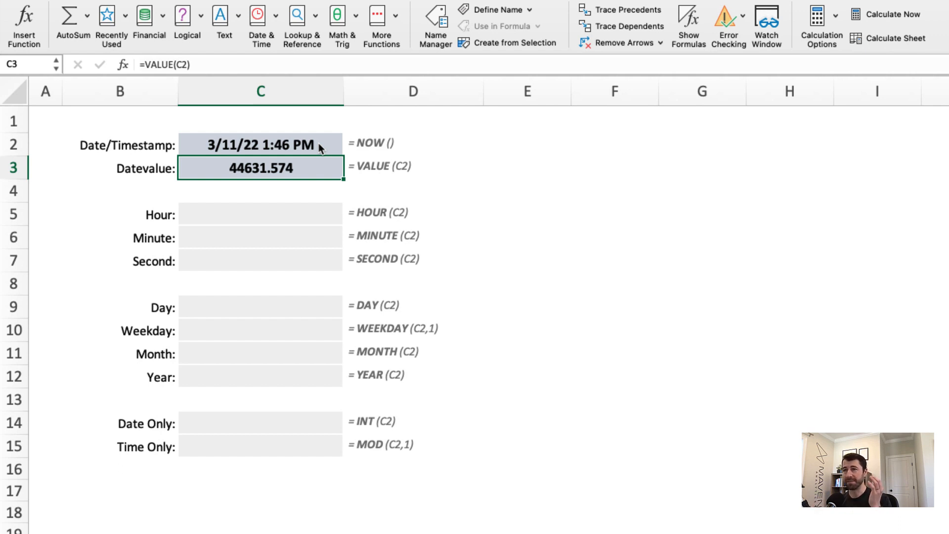
mouse_move(273, 212)
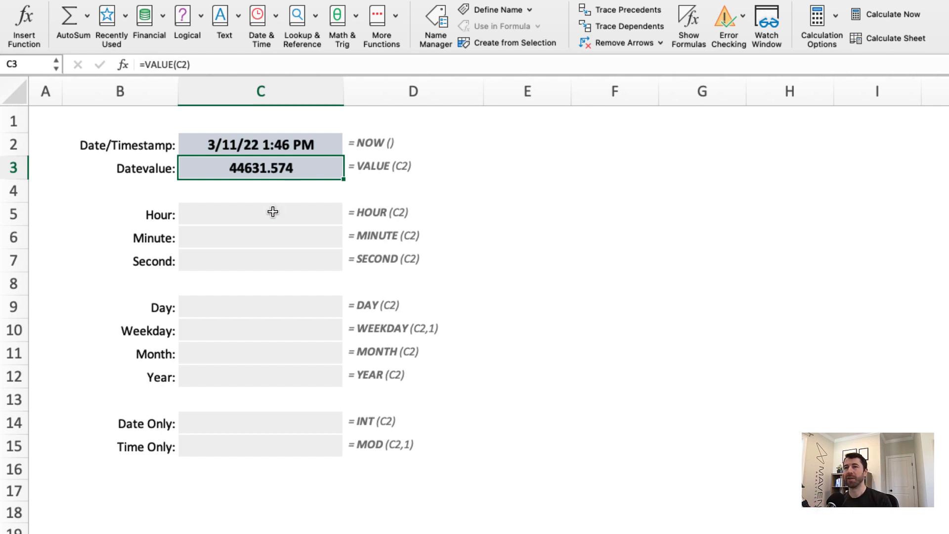
Enter =HOUR(C2), =MINUTE(C2) and =SECOND(C2) in the Hour, Minute and Second cells.
click(260, 213)
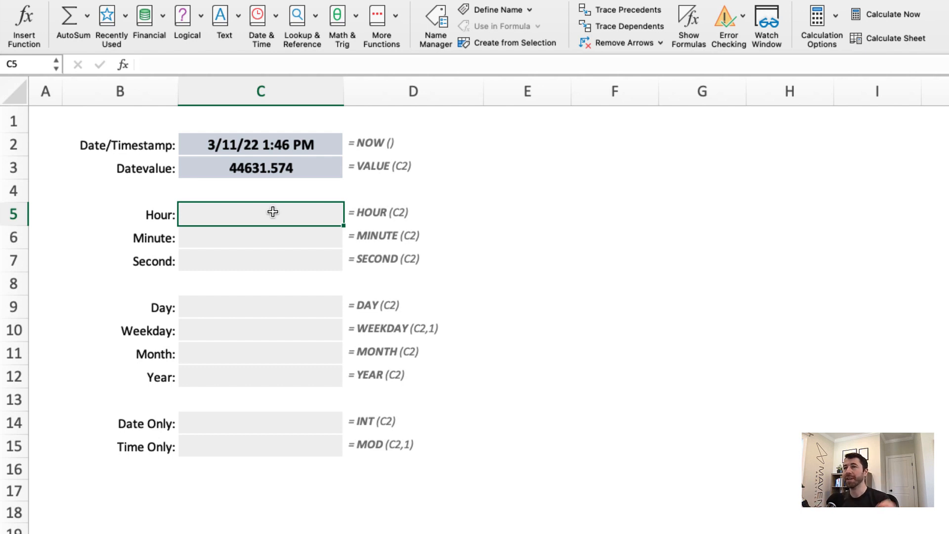
text(=)
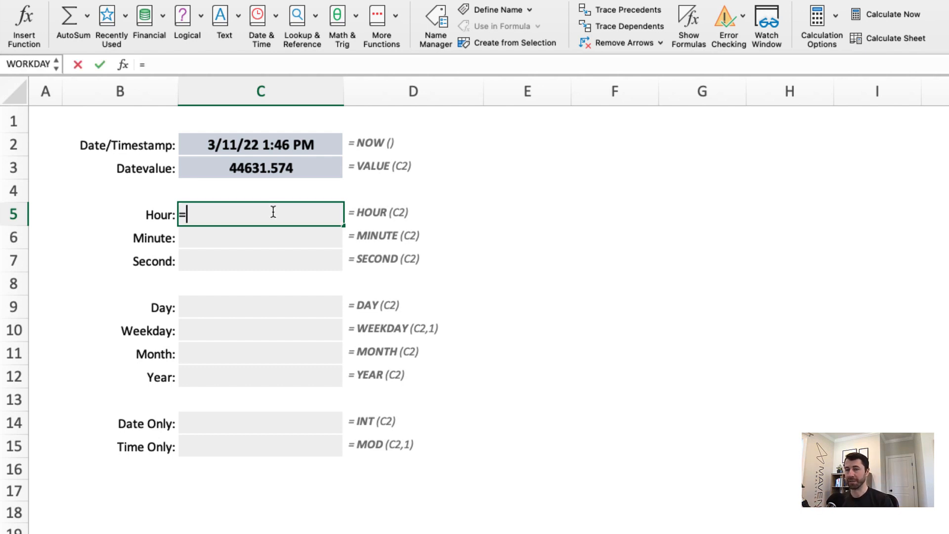
text(HOUR()
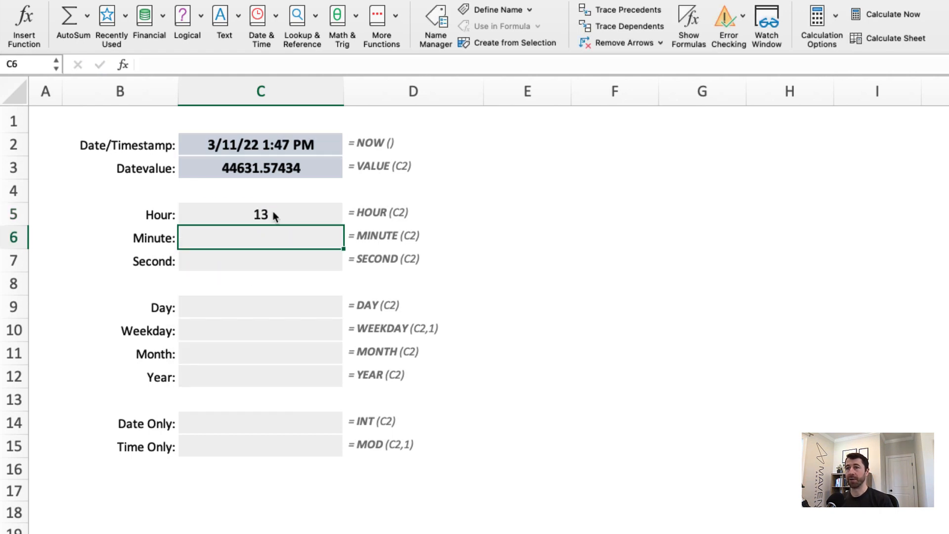
text(=)
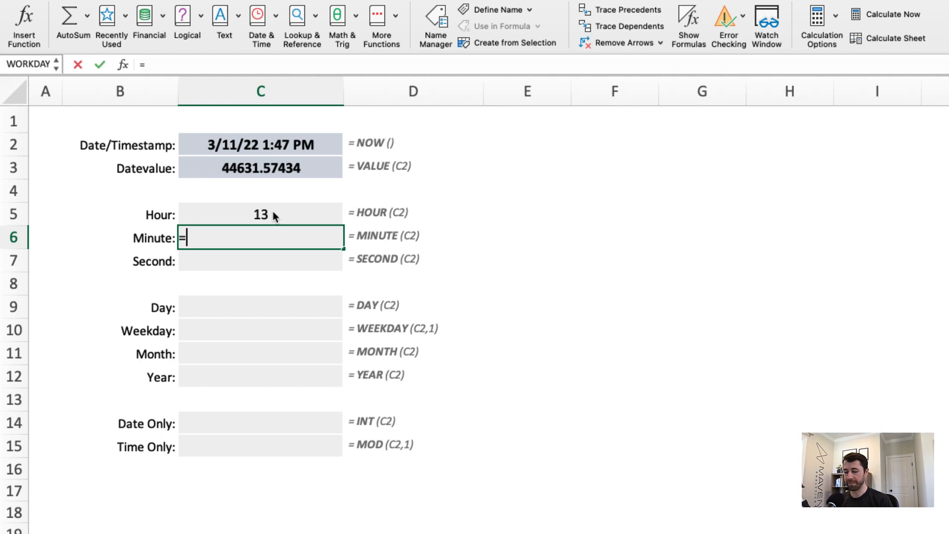
text(MINU)
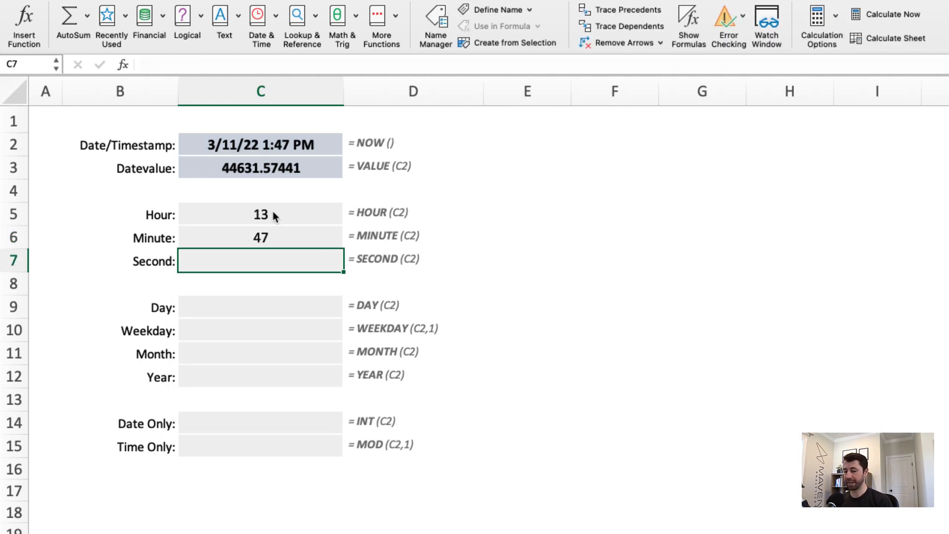
text(=SECON)
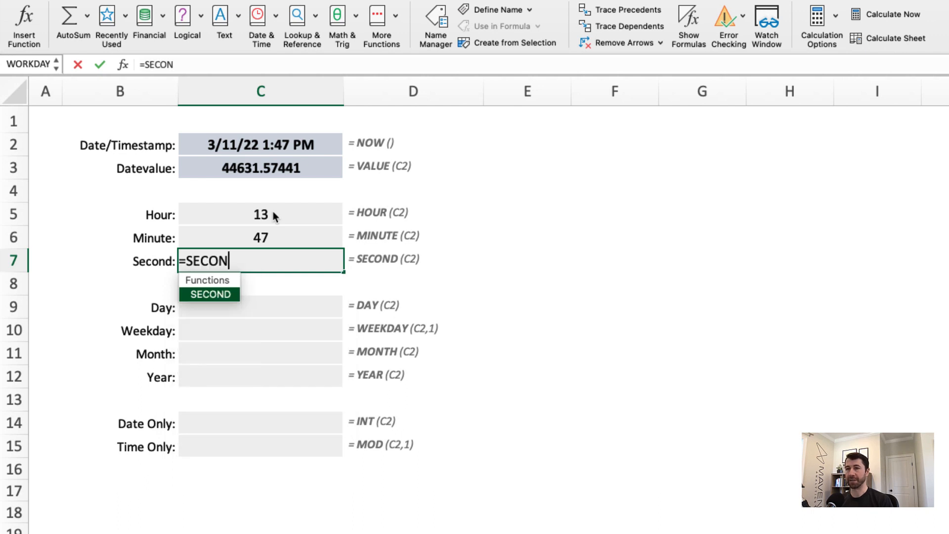
key(Enter)
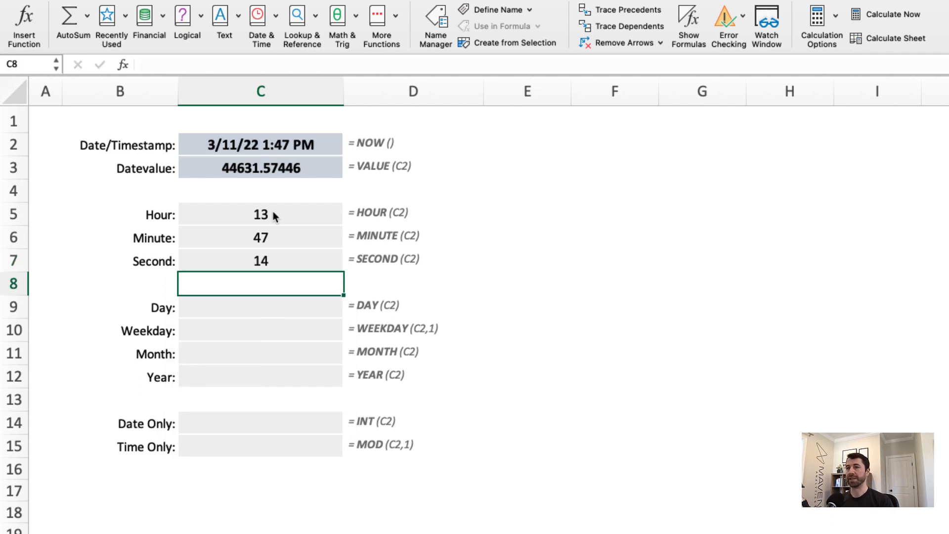
mouse_move(229, 150)
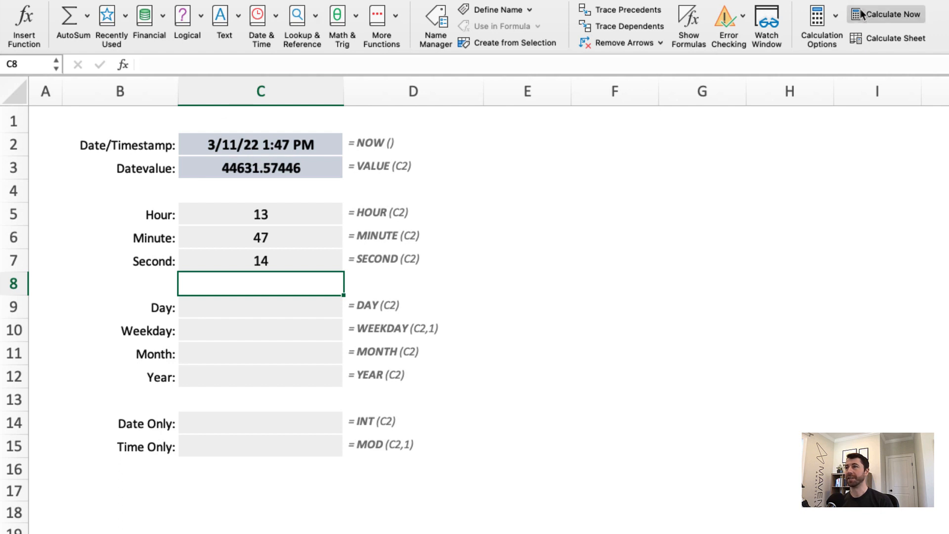
Recalculate the sheet several times so the NOW() timestamp and seconds refresh.
click(891, 14)
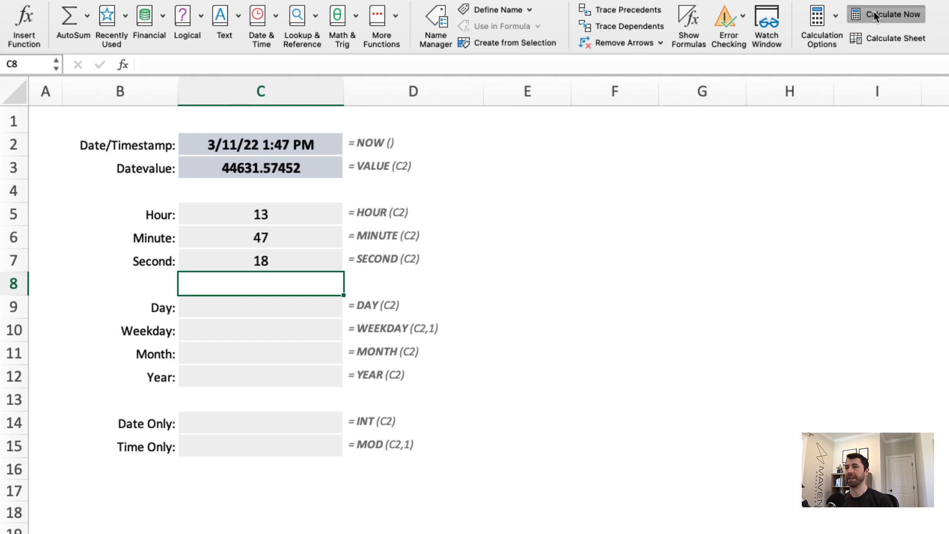
click(886, 14)
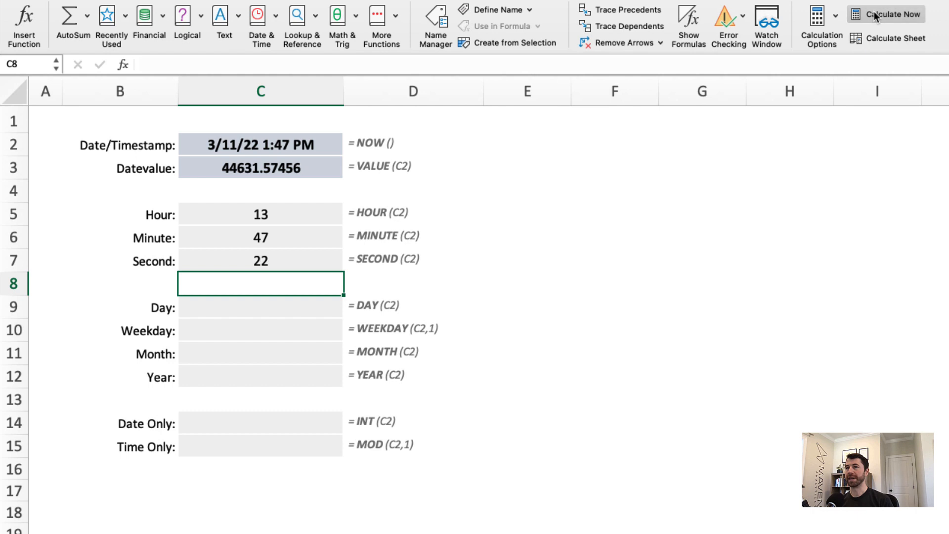
click(889, 13)
text(=)
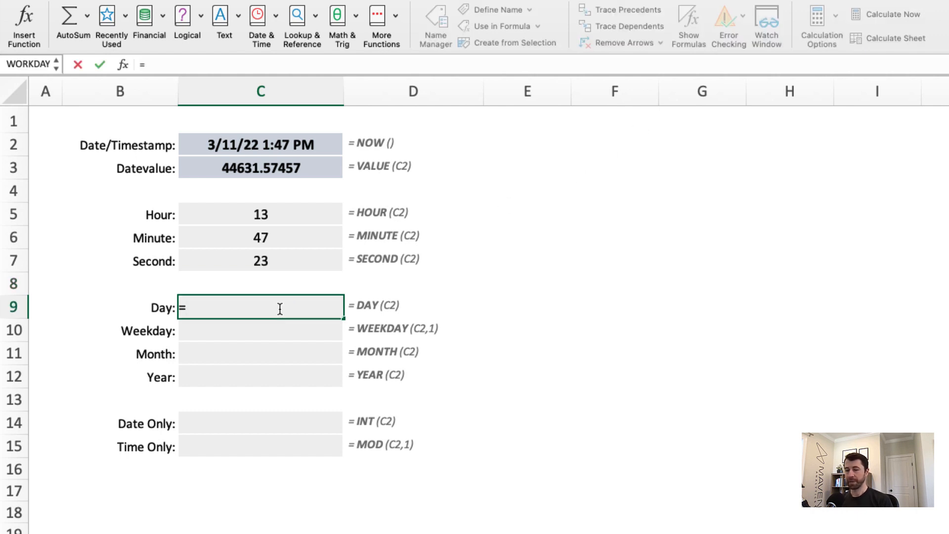
Enter =DAY(C2), =WEEKDAY(C2,1), =MONTH(C2) and =YEAR(C2) in C9 through C12, returning 11, 6, 3 and 2022.
text(DAY()
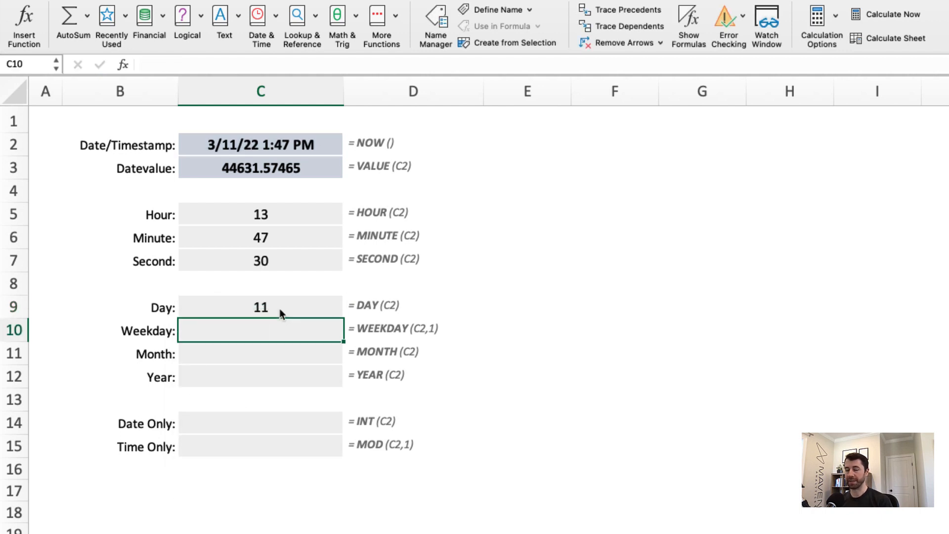
text(=WEEKDAY(C2,)
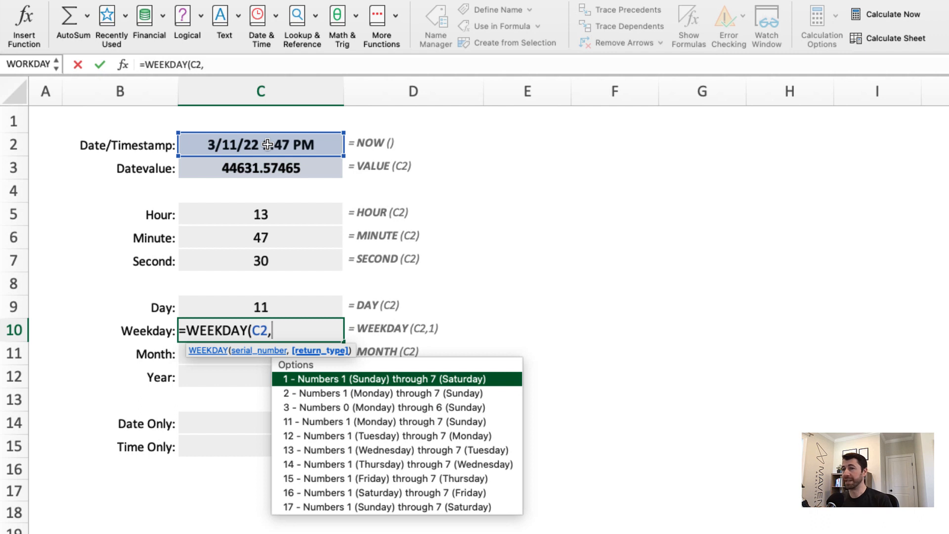
text(1)
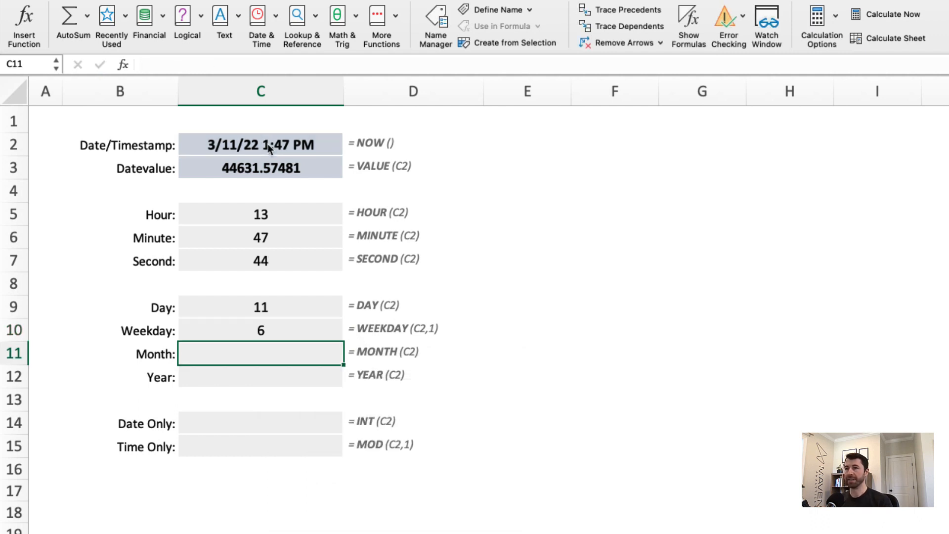
text(=M)
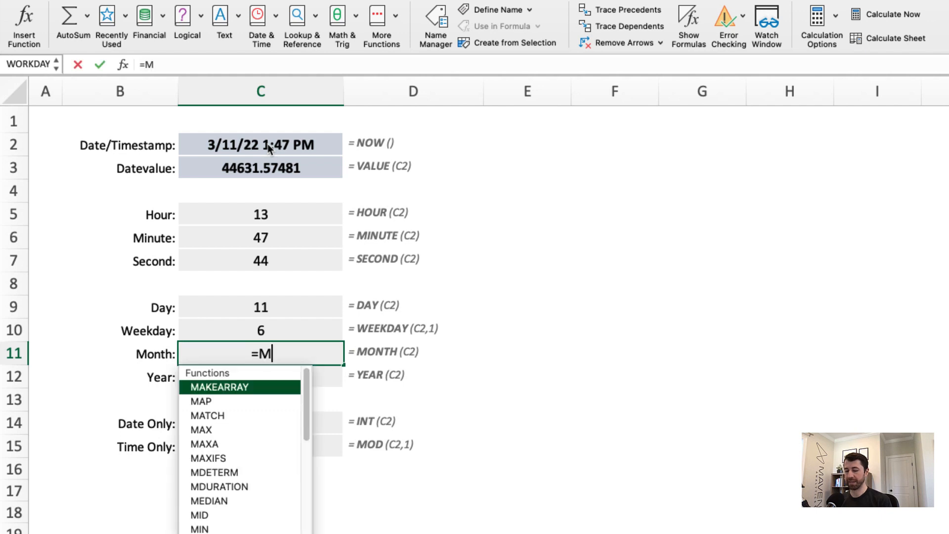
text(ONTH()
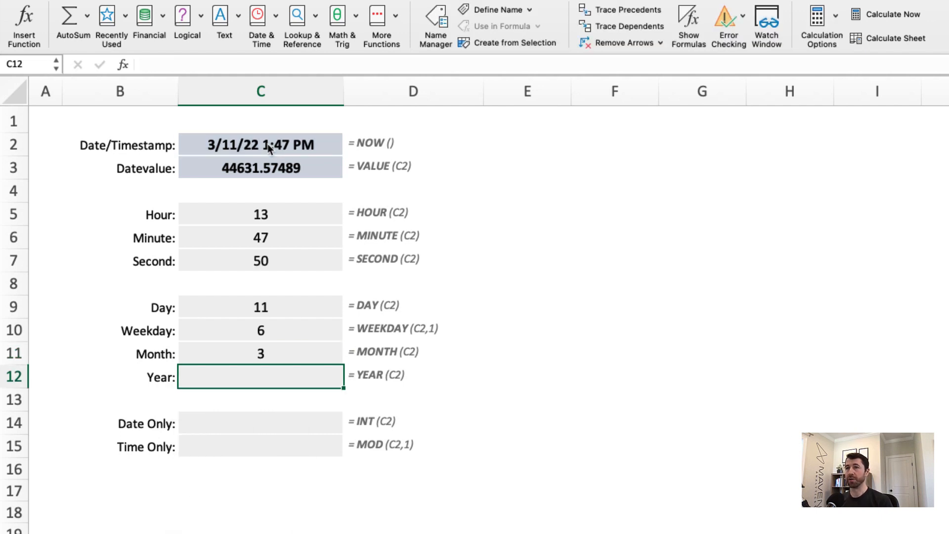
text(=YE)
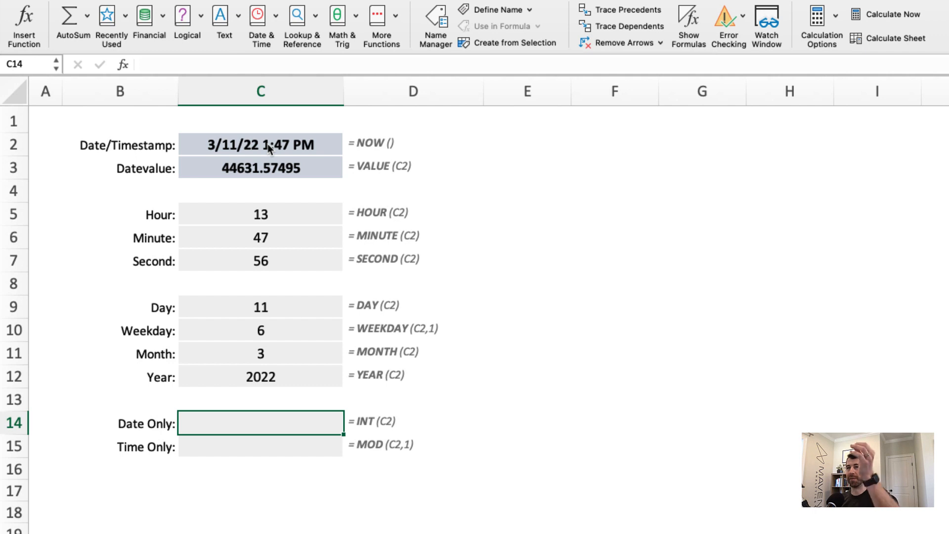
Enter =INT(C2) in the Date Only cell C14, returning 3/11/2022.
click(260, 422)
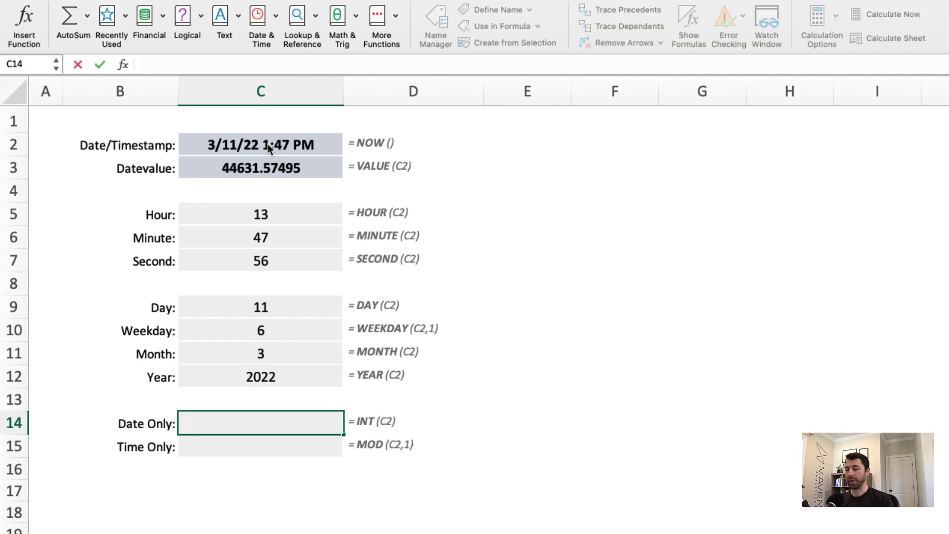
text(=I)
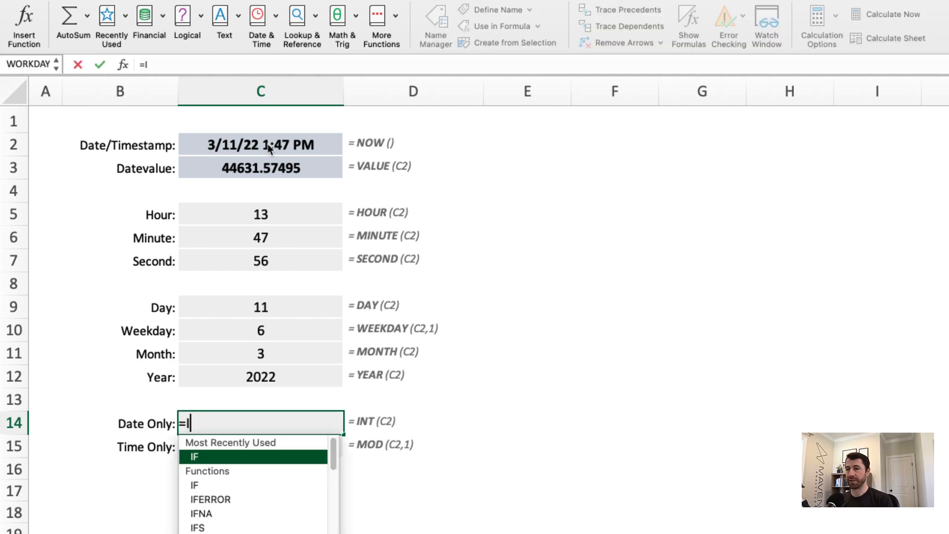
text(NT()
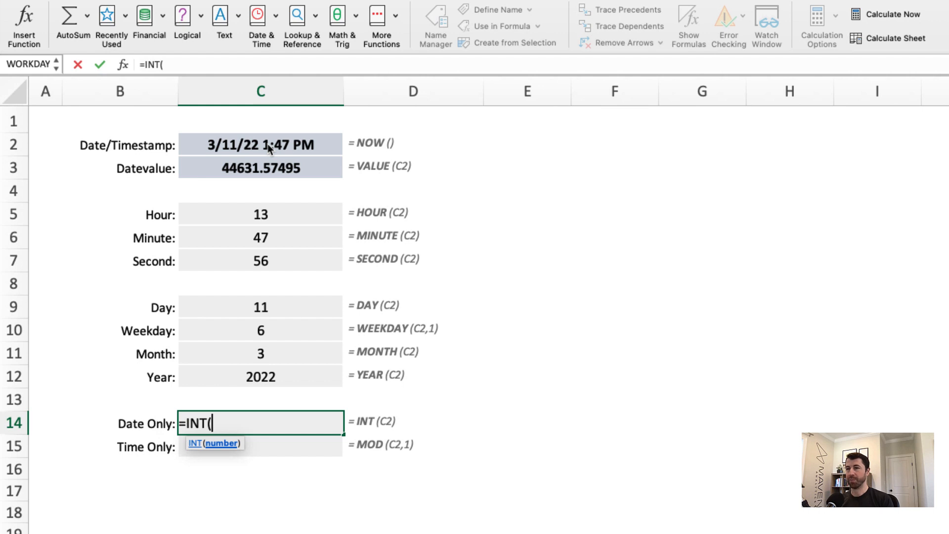
key(Enter)
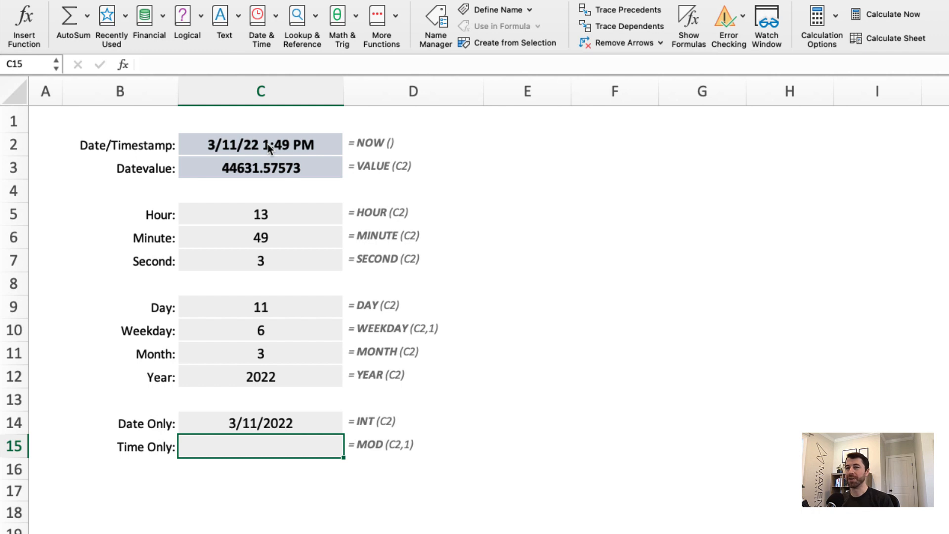
Build the time-only formula =MOD(C2,1) in C15.
text(=M)
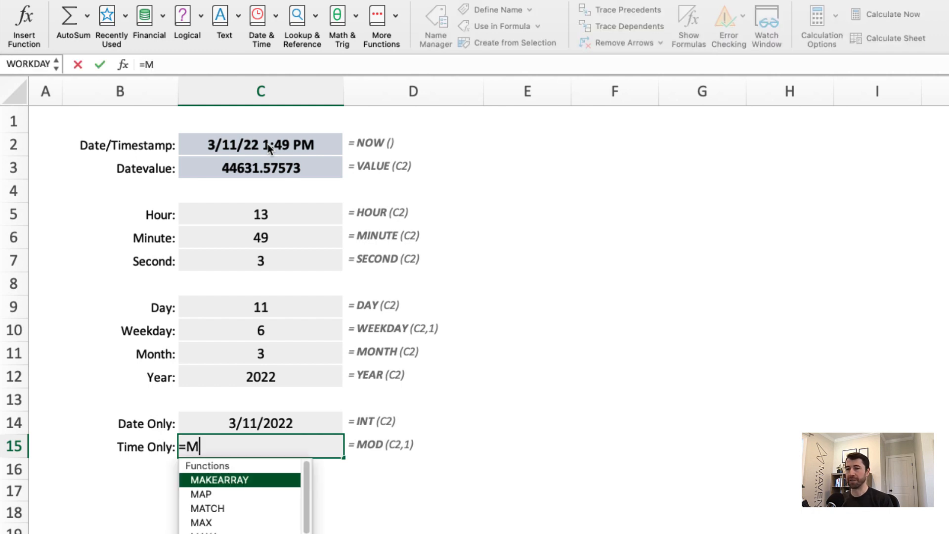
text(OD()
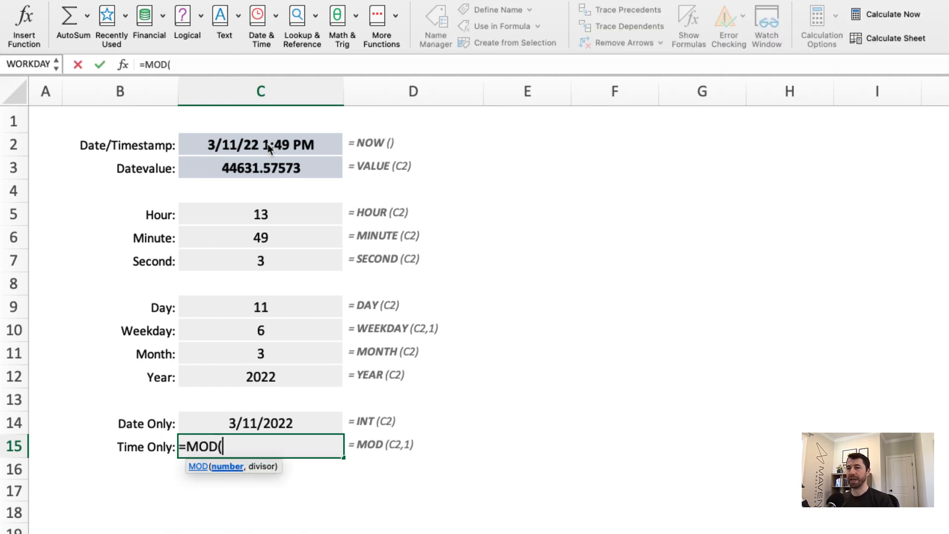
click(260, 144)
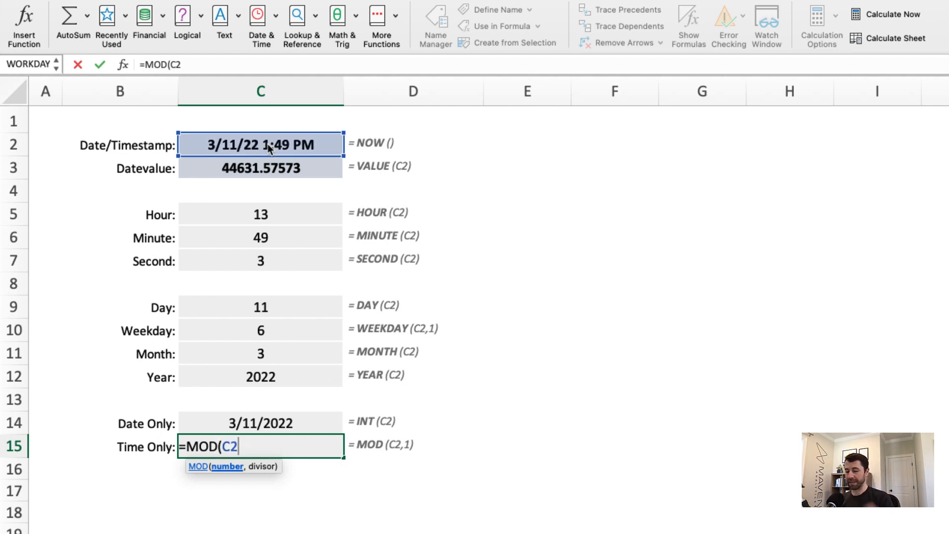
text(,1))
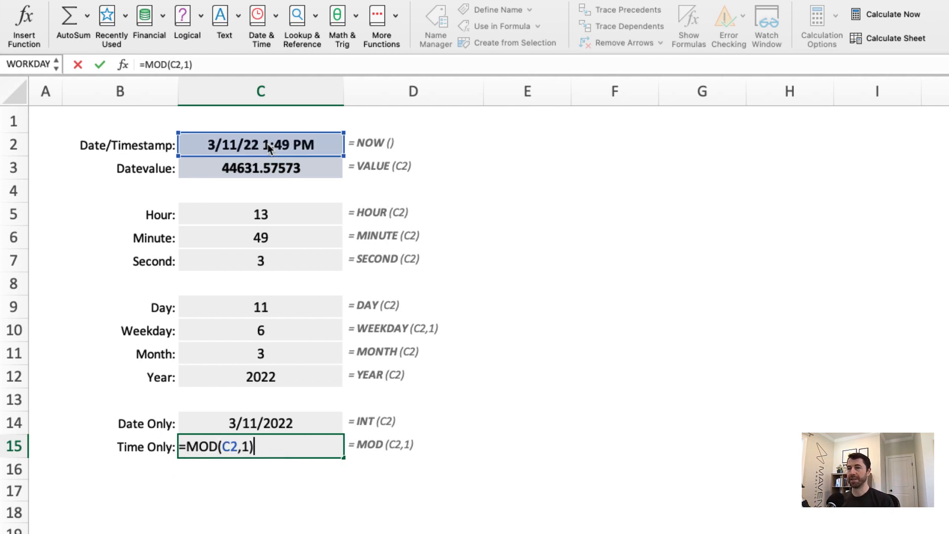